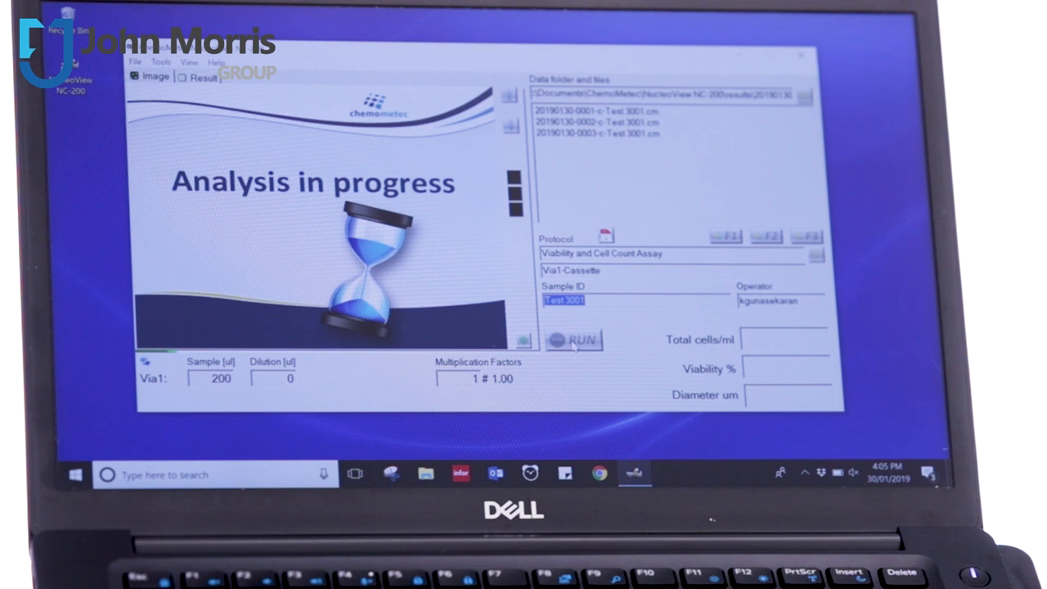
Let the Test 3001 run finish: 9.86E5 cells/ml, 30.1% viability, 9.4 µm diameter
{"action": "left_click", "coordinate": [574, 338]}
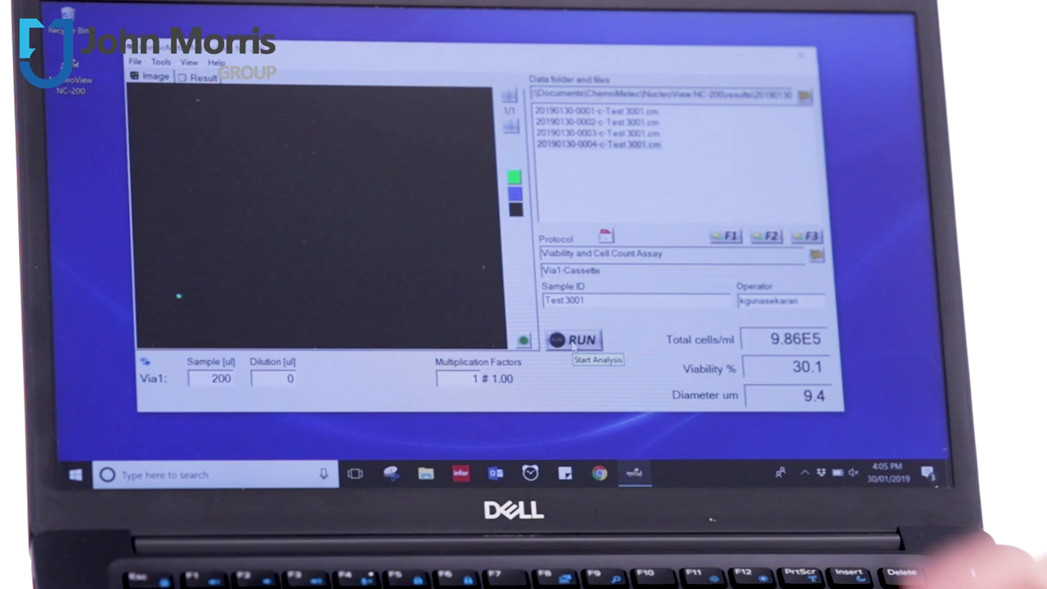
Toggle an image colour channel and show the Select Protocol list
{"action": "left_click", "coordinate": [576, 339]}
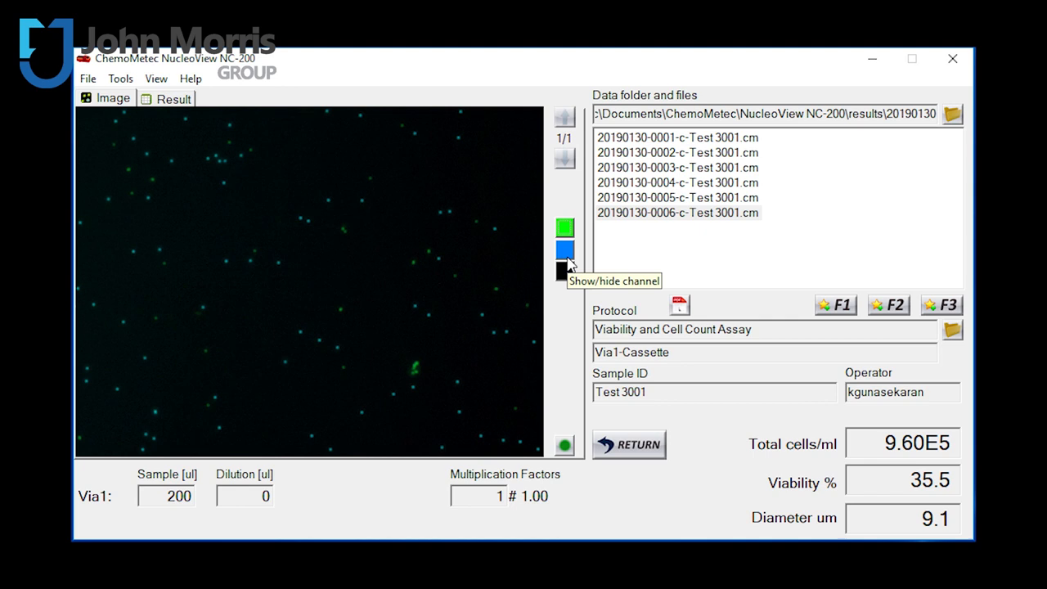
{"action": "left_click", "coordinate": [564, 270]}
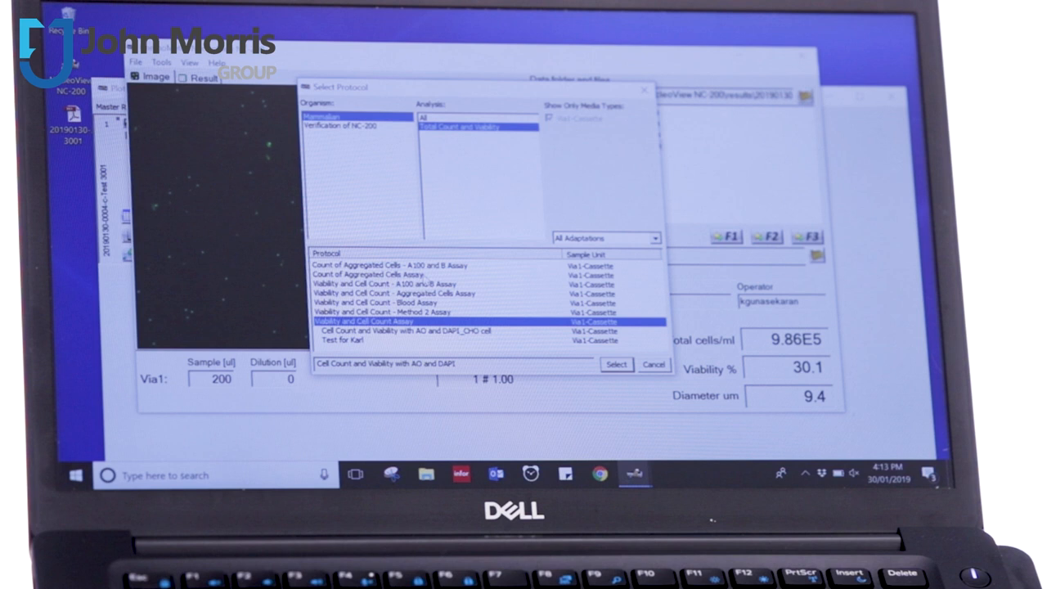
Dismiss the Select Protocol dialog, returning to the Test 3001 results
{"action": "left_click", "coordinate": [615, 363]}
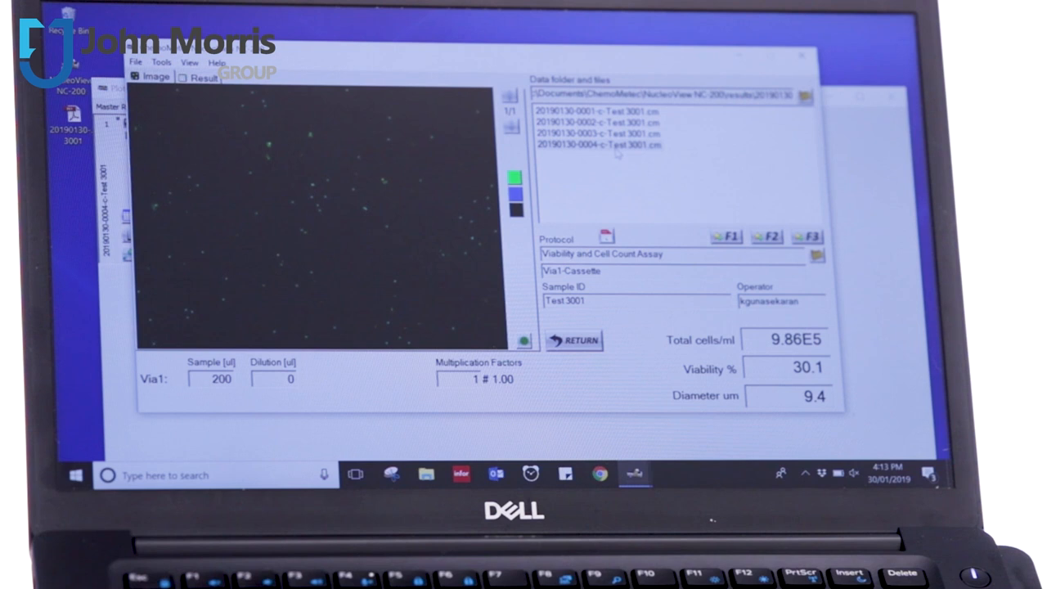
{"action": "right_click", "coordinate": [597, 143]}
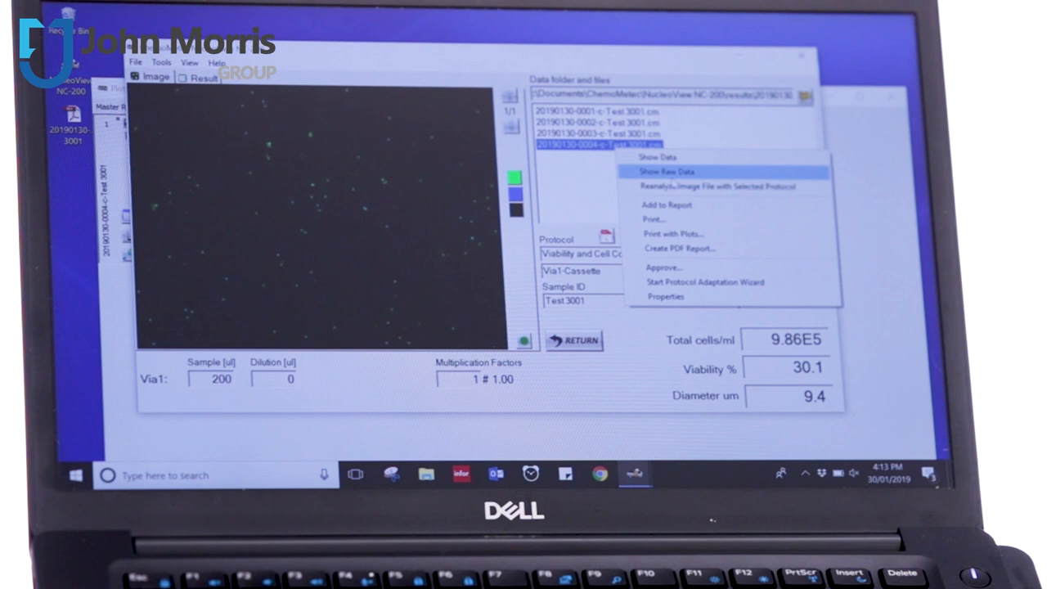
{"action": "left_click", "coordinate": [664, 172]}
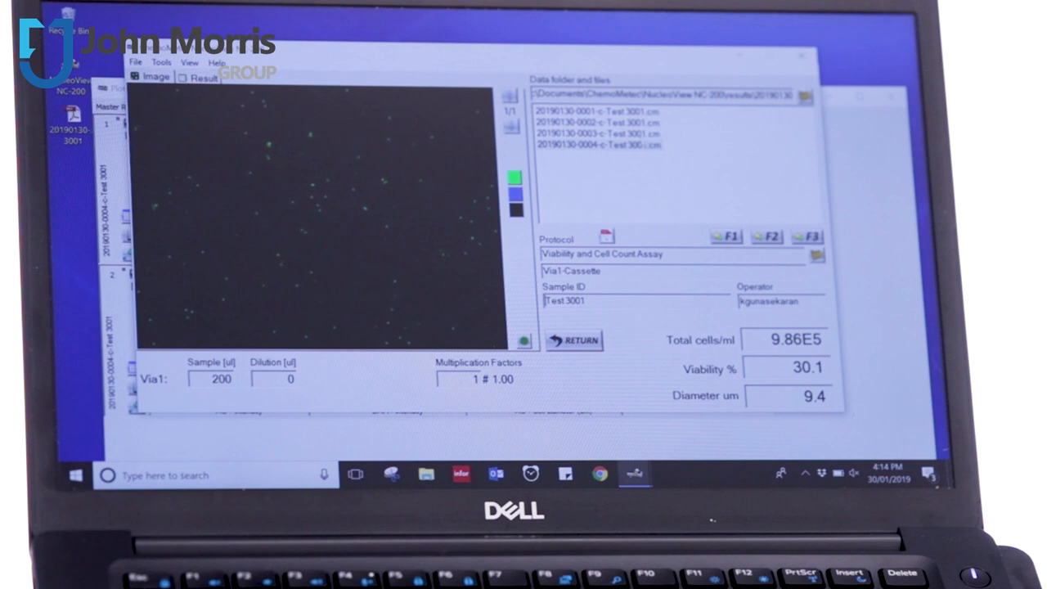
{"action": "right_click", "coordinate": [597, 145]}
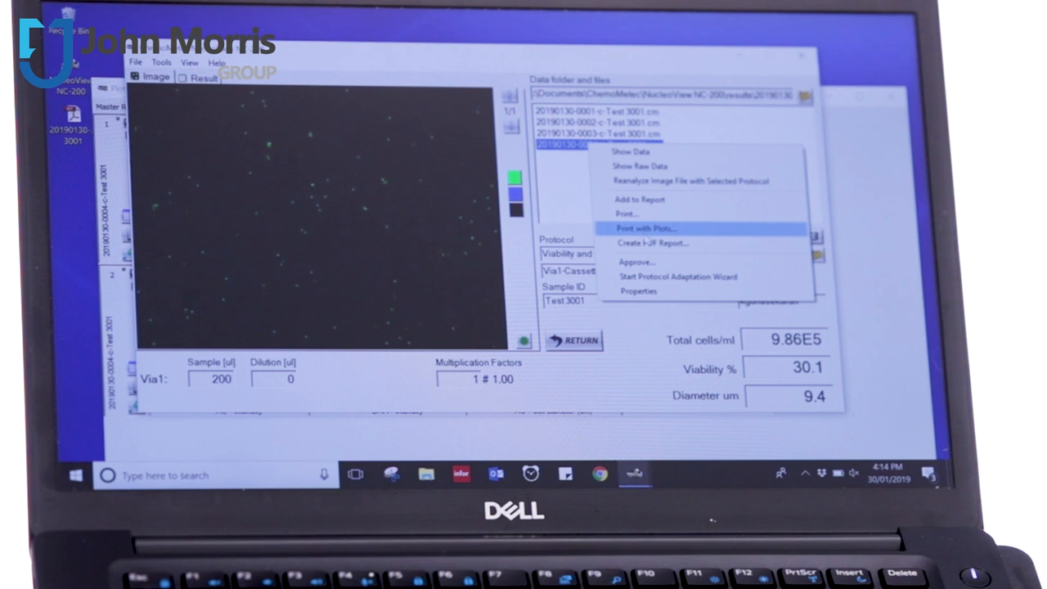
{"action": "left_click", "coordinate": [644, 229]}
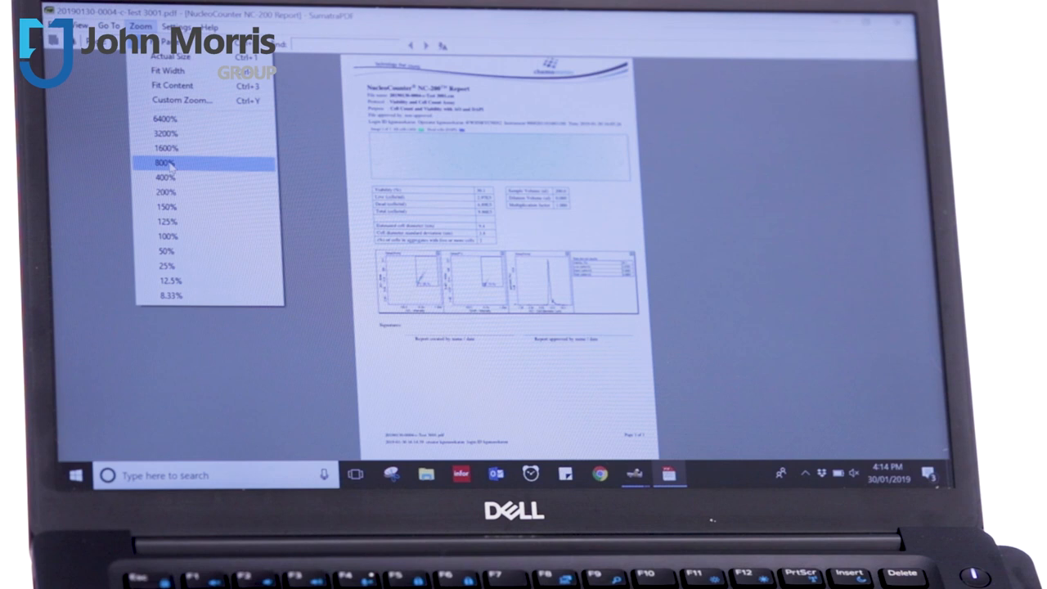
Zoom the NC-200 report to 800% and read down to the Signatures section
{"action": "left_click", "coordinate": [164, 164]}
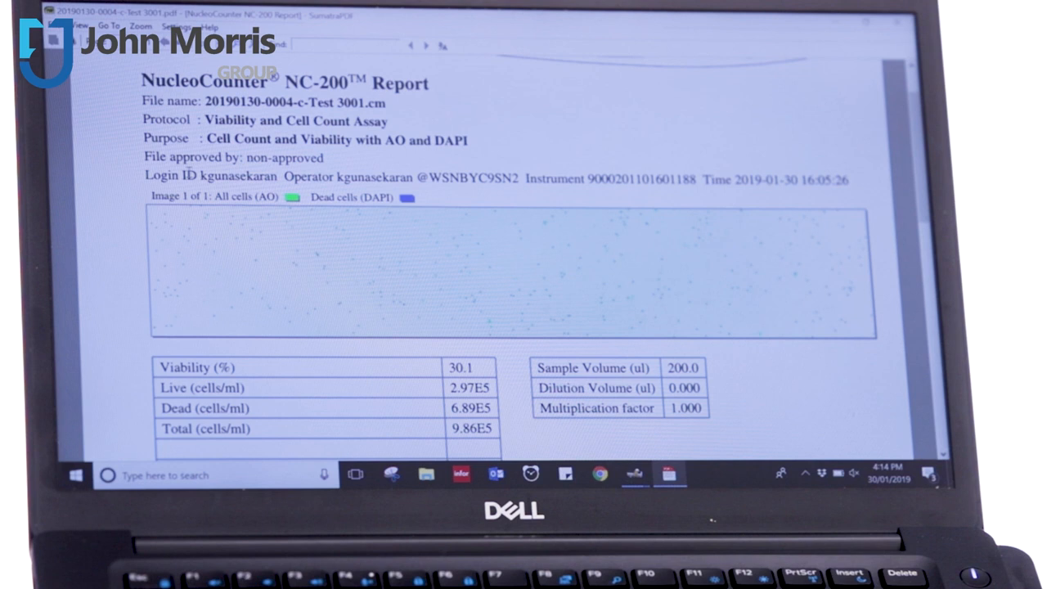
{"action": "scroll", "scroll_direction": "down", "scroll_amount": 3}
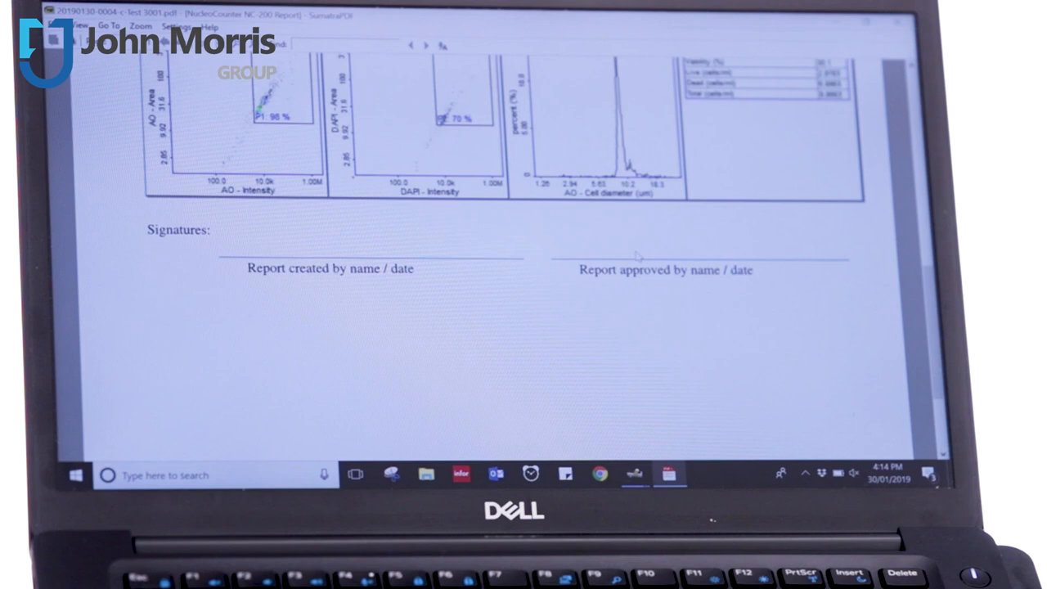